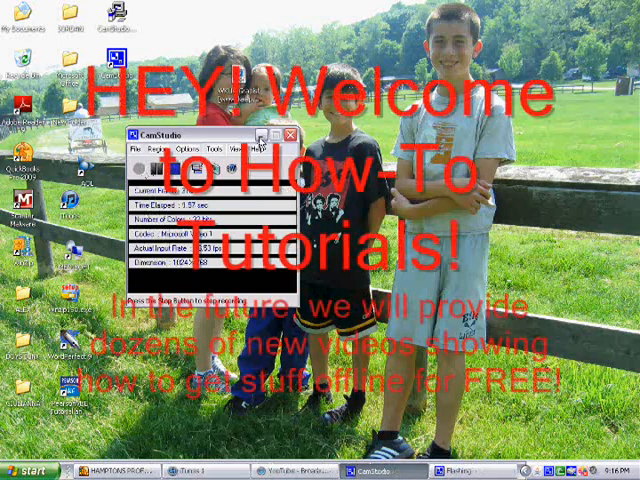
# - Minimize the CamStudio recorder window to clear the Windows XP desktop
pyautogui.click(290, 133)
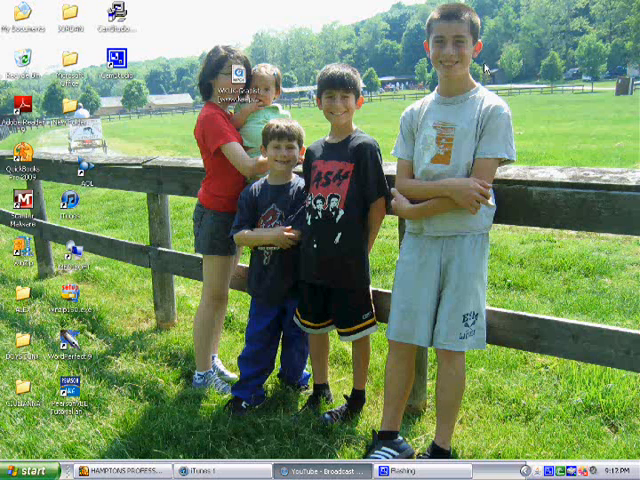
pyautogui.moveTo(175, 370)
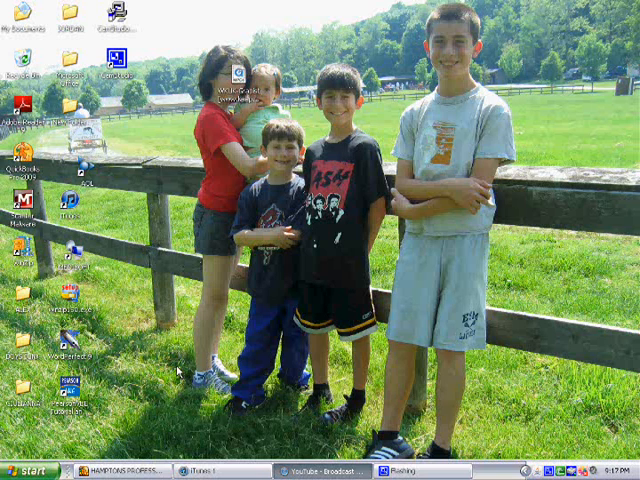
# - In the Safari YouTube window, search for 'The grapist' and open the WKUK-Grapist video
pyautogui.click(28, 471)
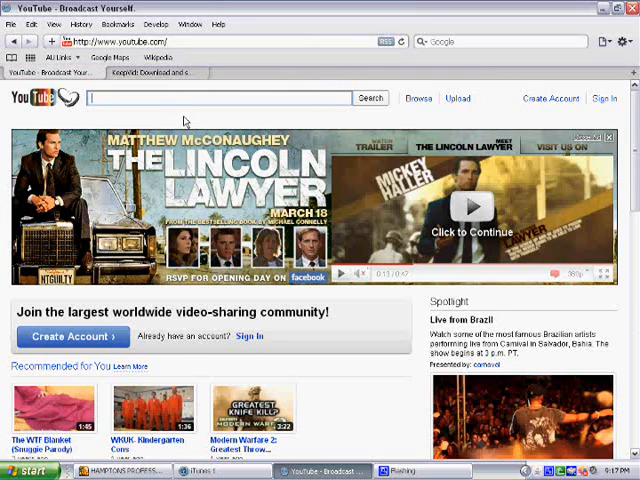
pyautogui.write('The grapist')
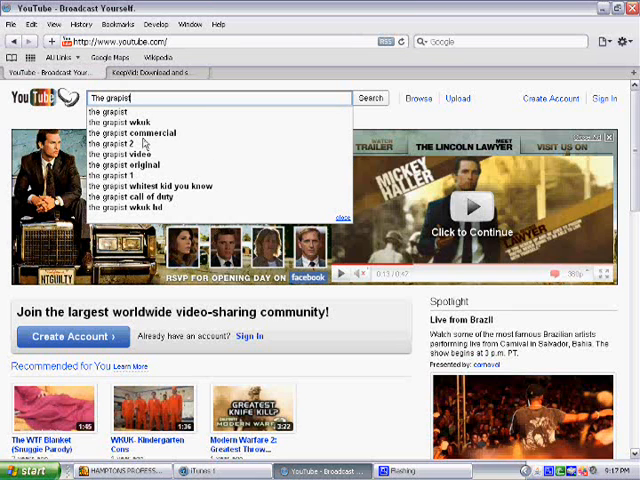
pyautogui.click(370, 98)
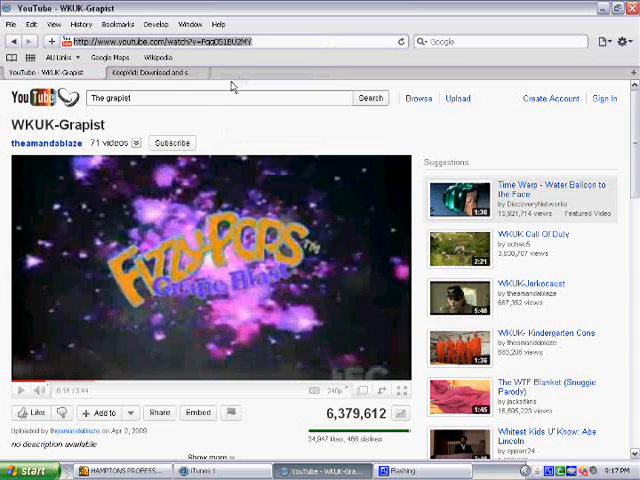
# - Paste the WKUK-Grapist video URL into KeepVid's URL box and start the download request
pyautogui.click(11, 24)
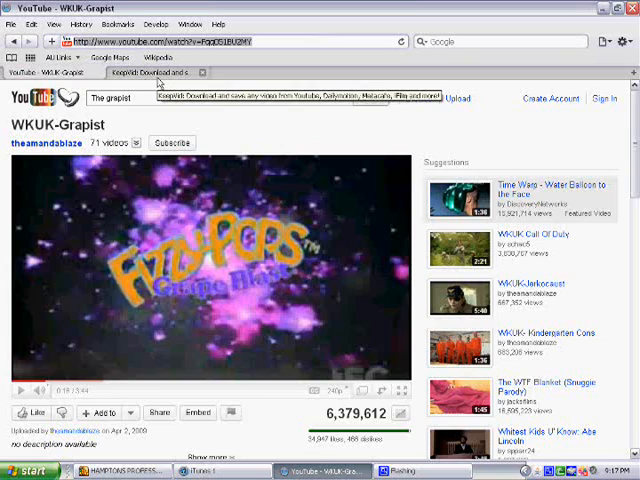
pyautogui.click(150, 71)
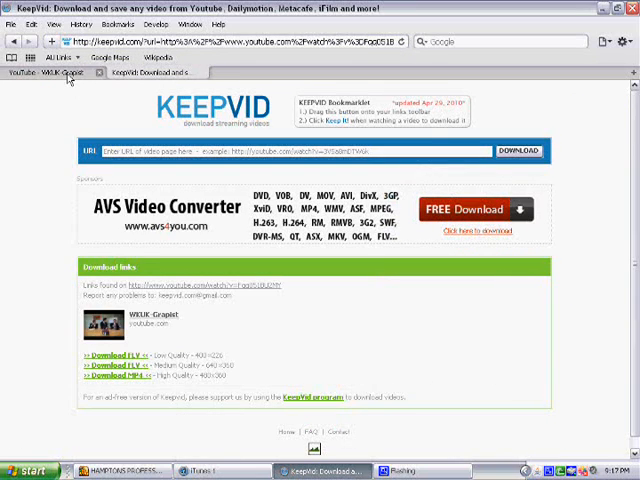
pyautogui.click(45, 72)
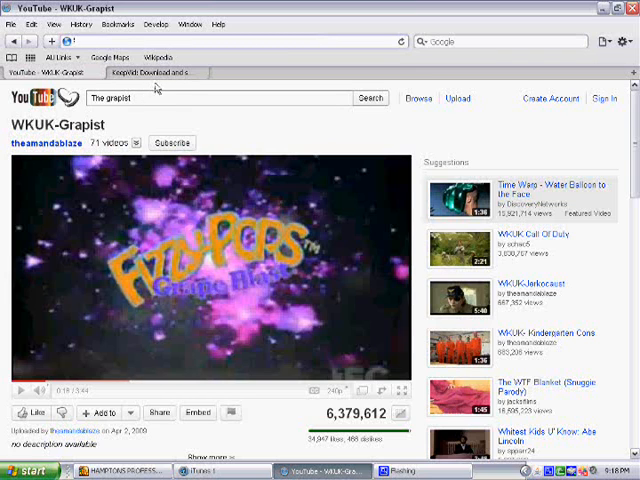
pyautogui.click(155, 71)
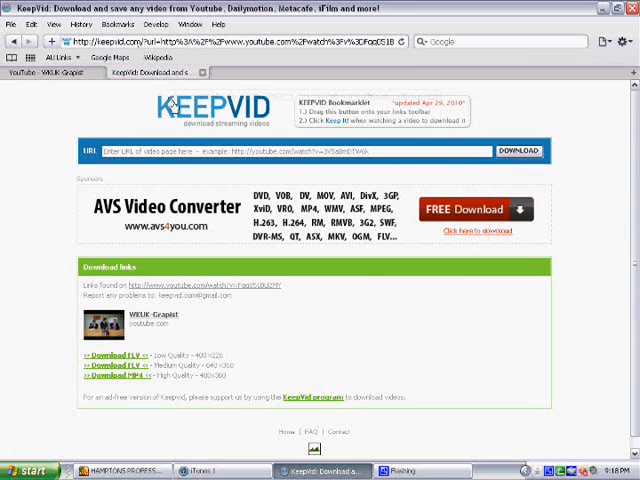
pyautogui.rightClick(300, 152)
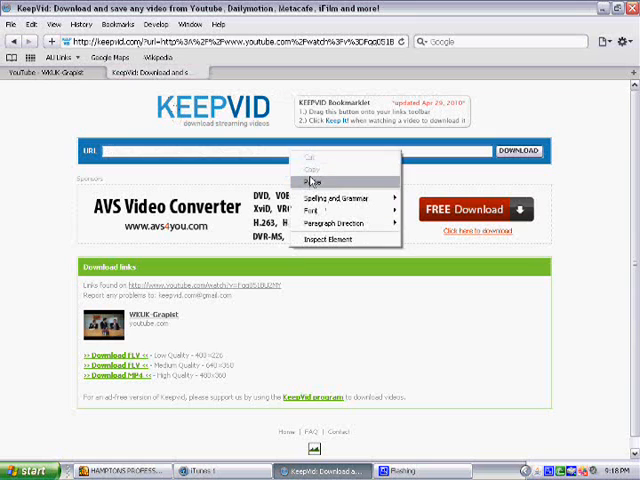
pyautogui.click(312, 183)
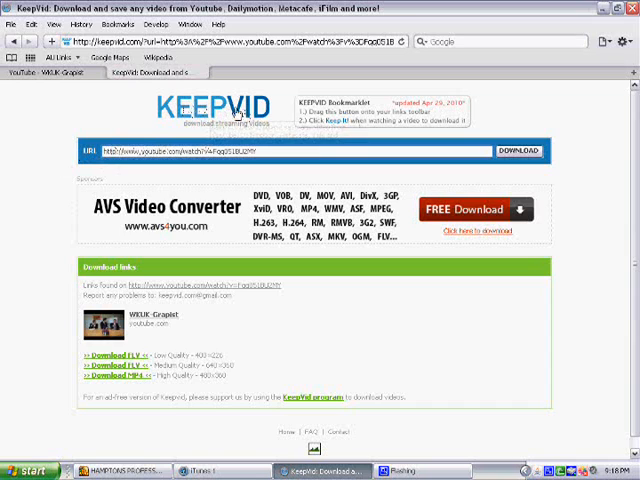
pyautogui.click(516, 150)
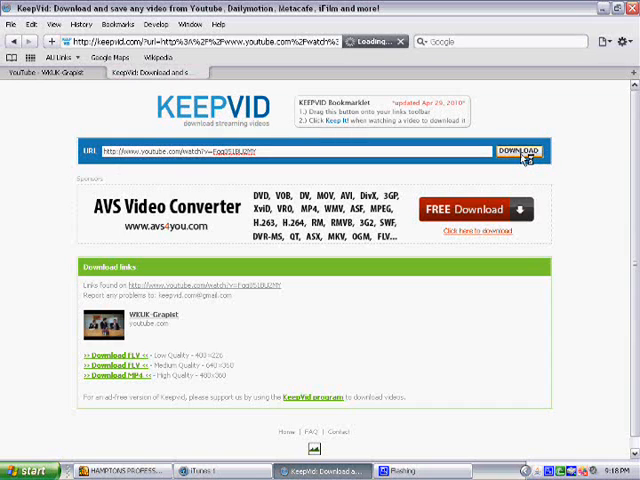
pyautogui.moveTo(497, 180)
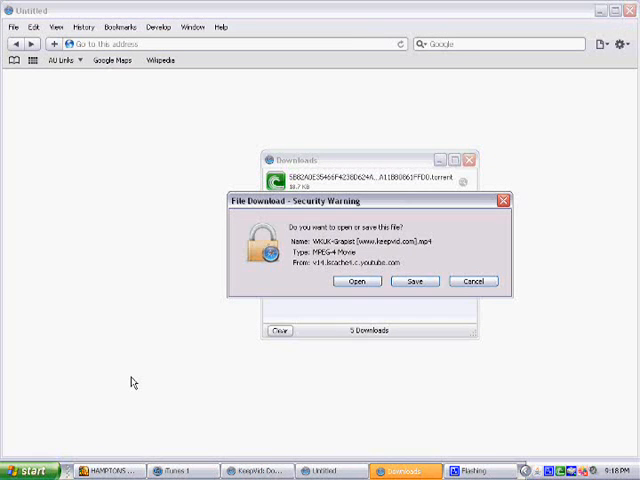
pyautogui.moveTo(198, 377)
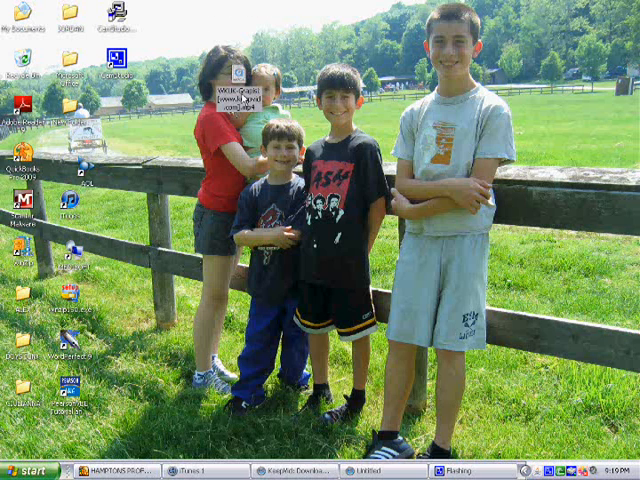
pyautogui.moveTo(235, 105)
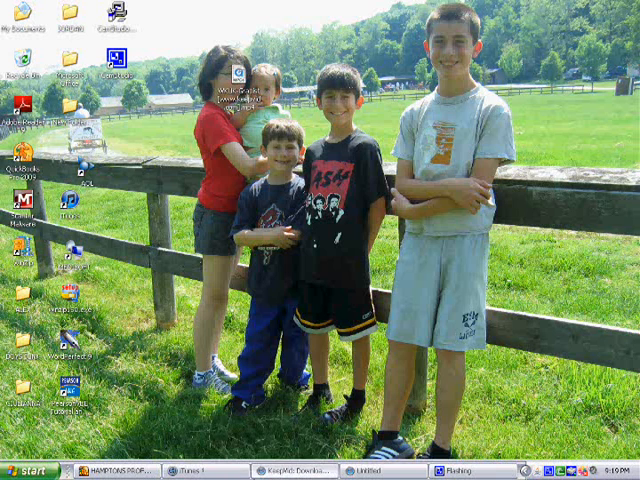
# - Bring iTunes to the front from the taskbar, showing the Movies library
pyautogui.click(185, 471)
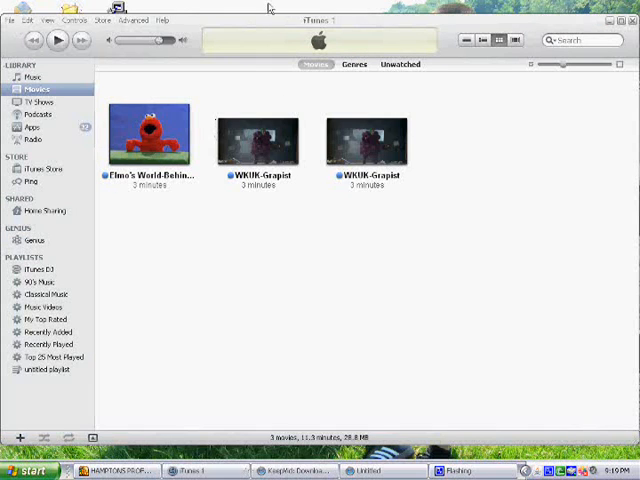
pyautogui.click(11, 19)
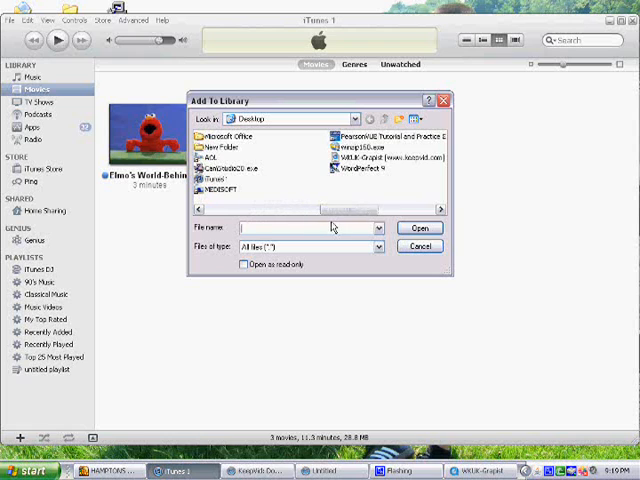
pyautogui.click(380, 158)
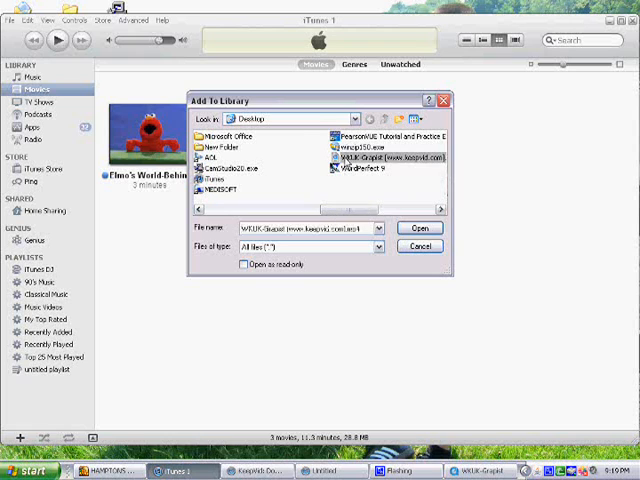
pyautogui.click(418, 228)
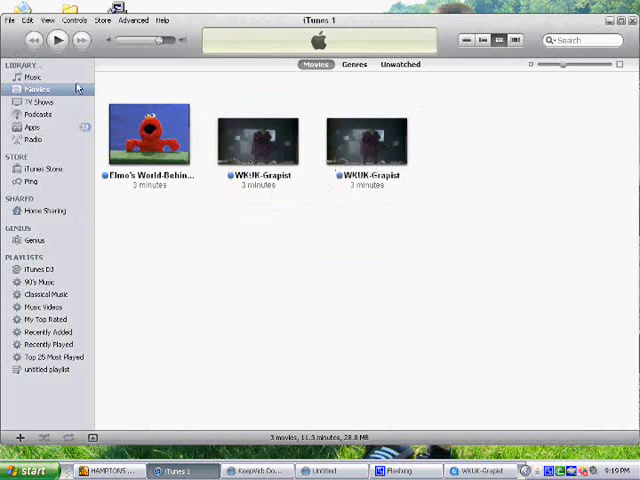
pyautogui.moveTo(342, 198)
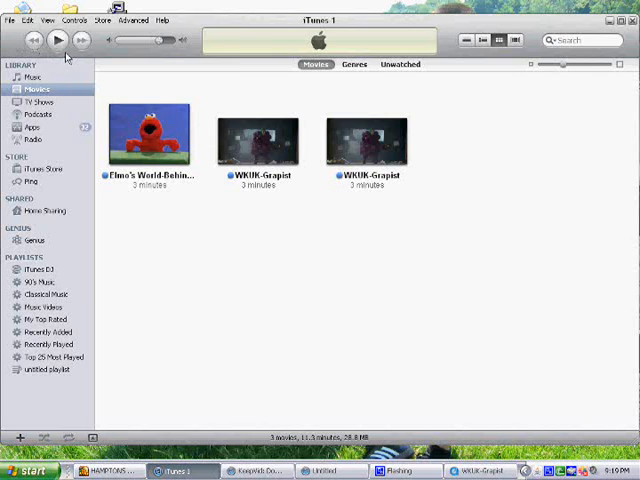
pyautogui.moveTo(258, 143)
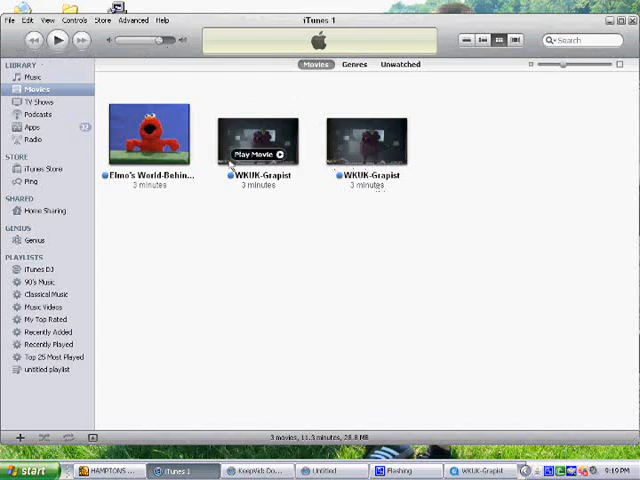
# - Delete the duplicate WKUK-Grapist movie and select the remaining copy to play
pyautogui.rightClick(257, 140)
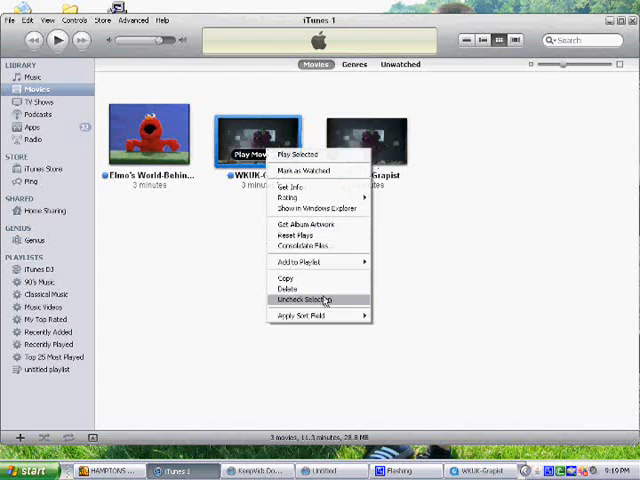
pyautogui.click(288, 293)
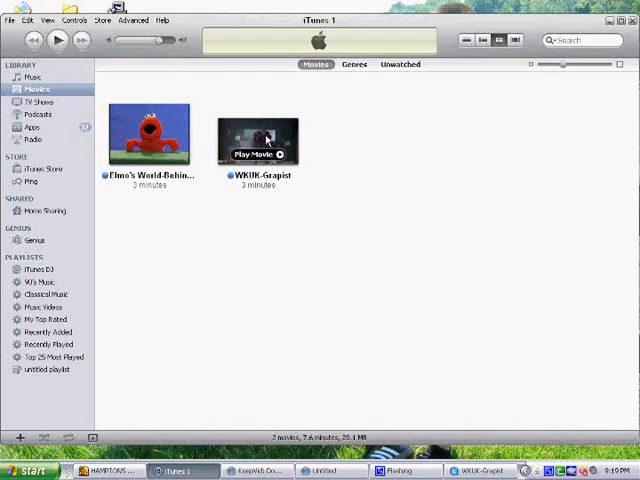
pyautogui.moveTo(278, 210)
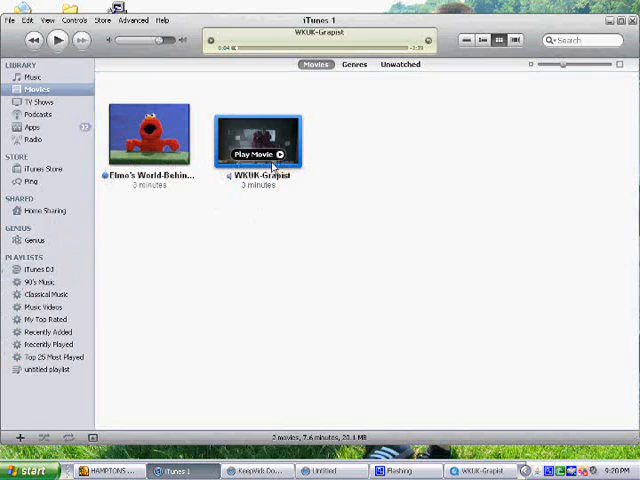
pyautogui.moveTo(270, 210)
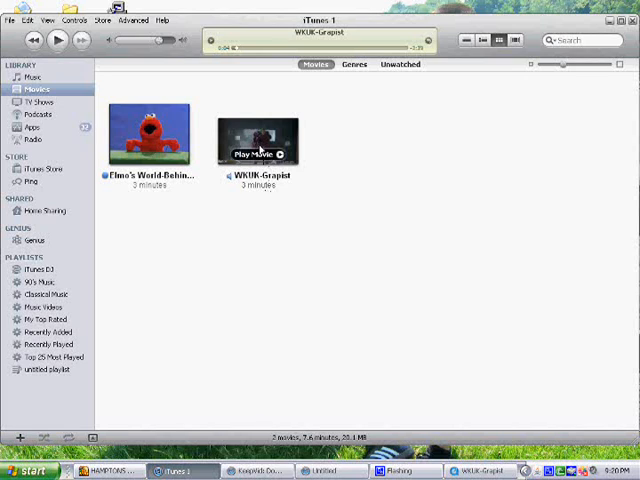
pyautogui.click(258, 140)
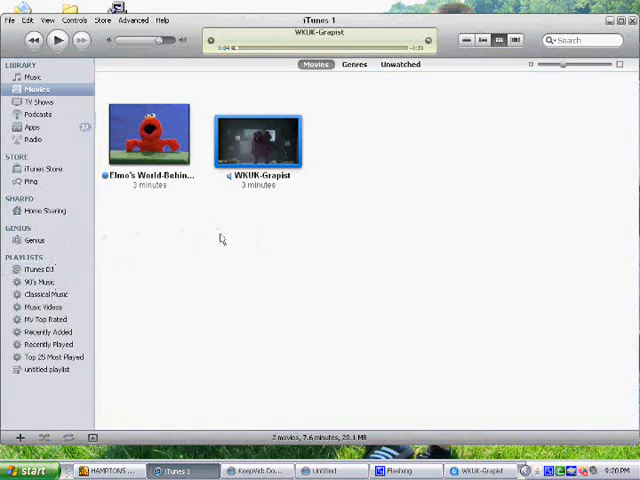
pyautogui.moveTo(193, 20)
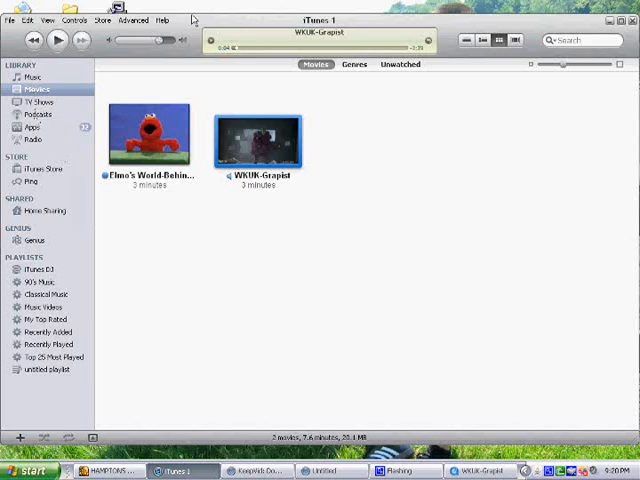